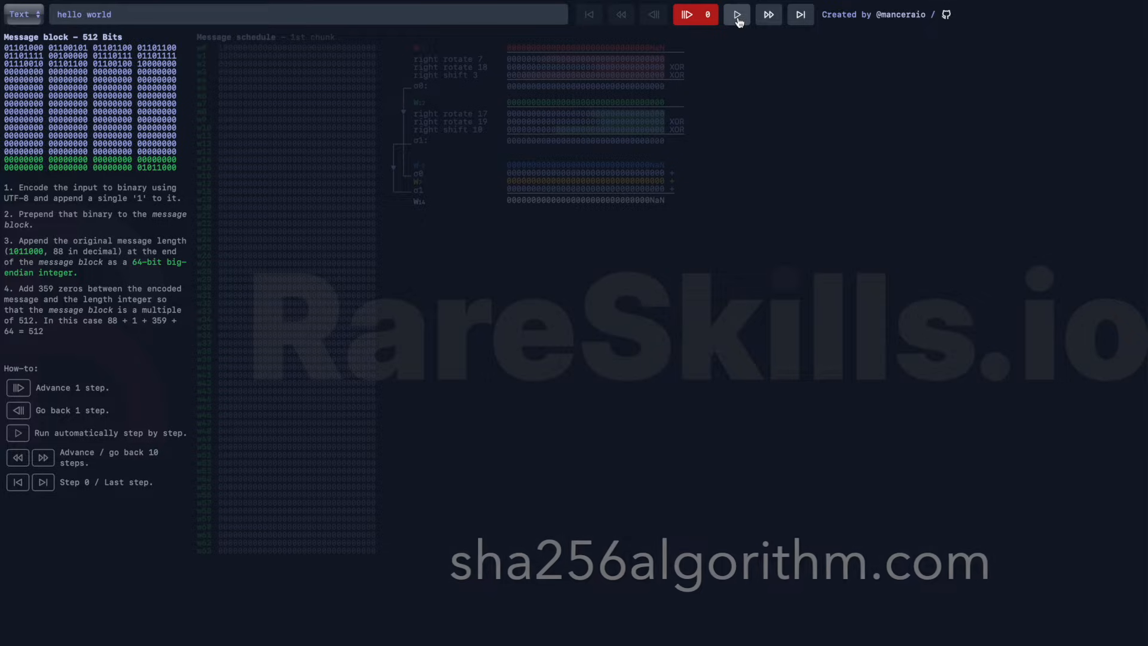
Compute the MD5 hex digest of "rareskills" with hashlib in the REPL
{"action": "left_click", "coordinate": [736, 14]}
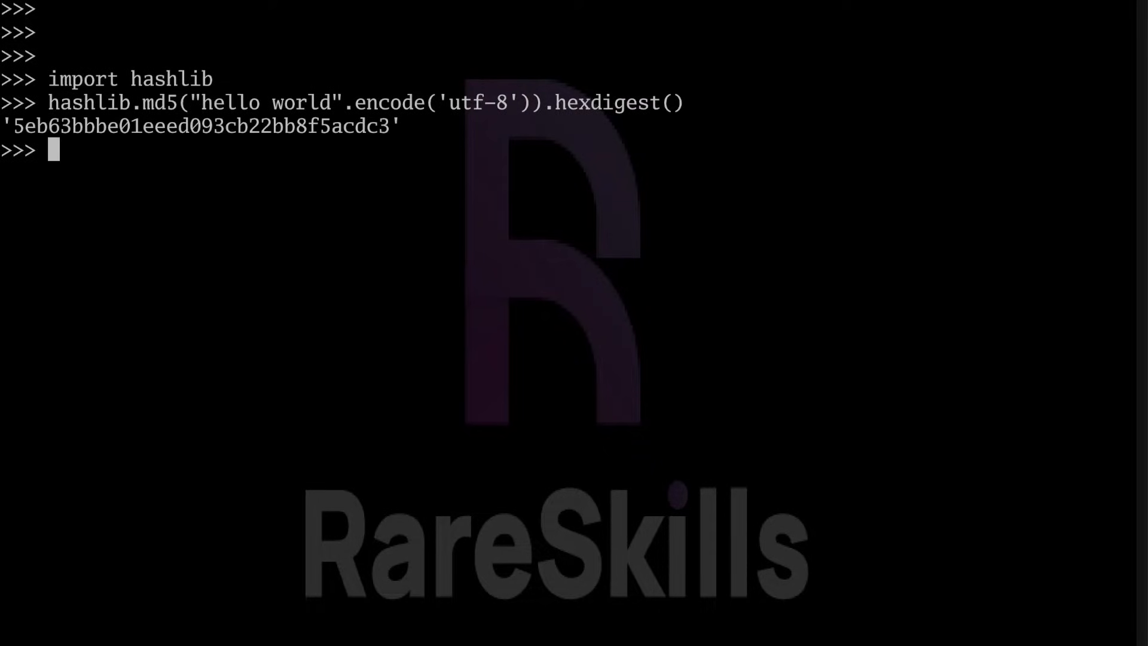
{"action": "type", "text": "hashlib.md5(\"web3\".encode('utf-8')).hexdigest("}
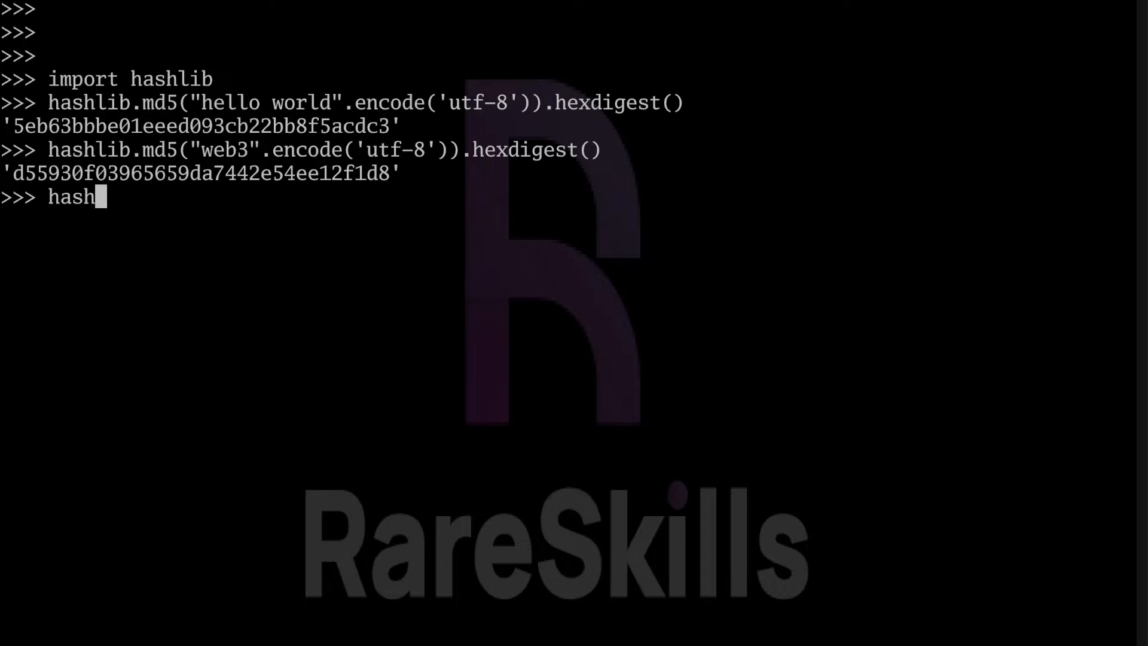
{"action": "type", "text": "lib.md5(\"rareskills\")."}
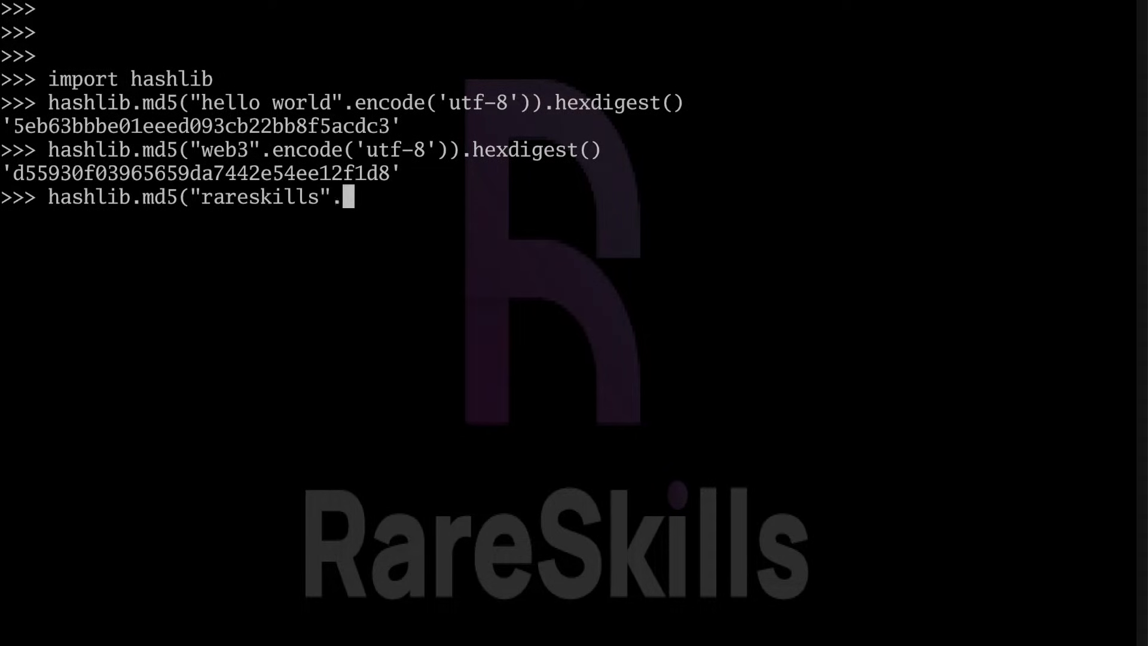
{"action": "key", "text": "Return"}
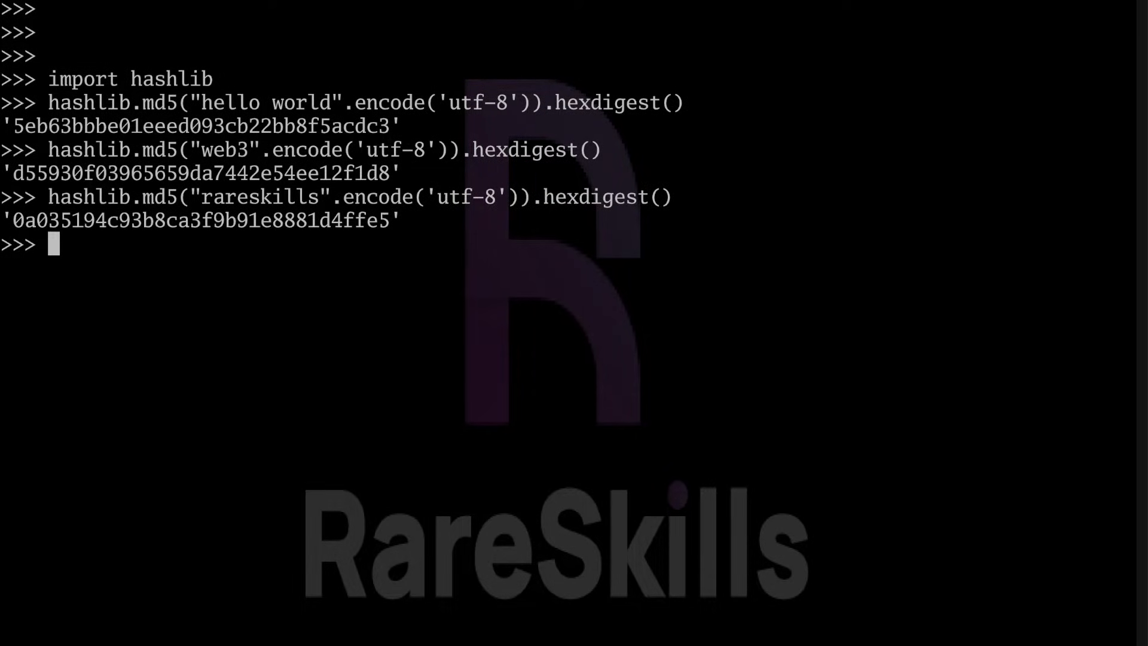
Evaluate len(...hexdigest()) * 4 to get the digest size in bits
{"action": "type", "text": "hashlib.md5(\"rareskills\".encode('utf-8')).hexdigest())"}
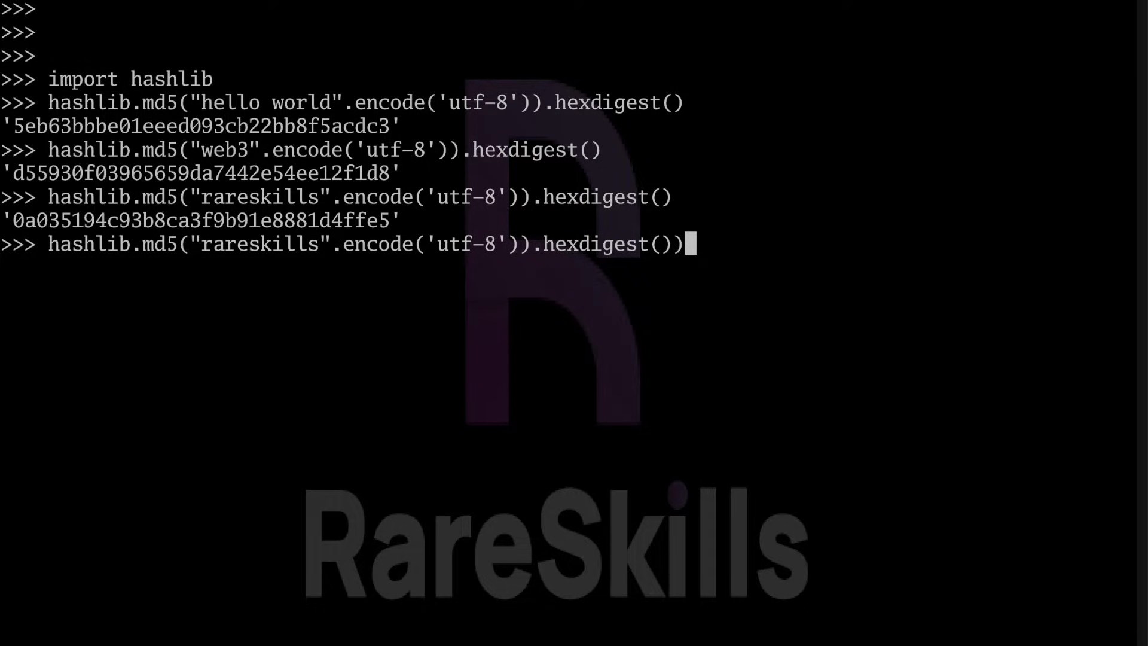
{"action": "type", "text": "len("}
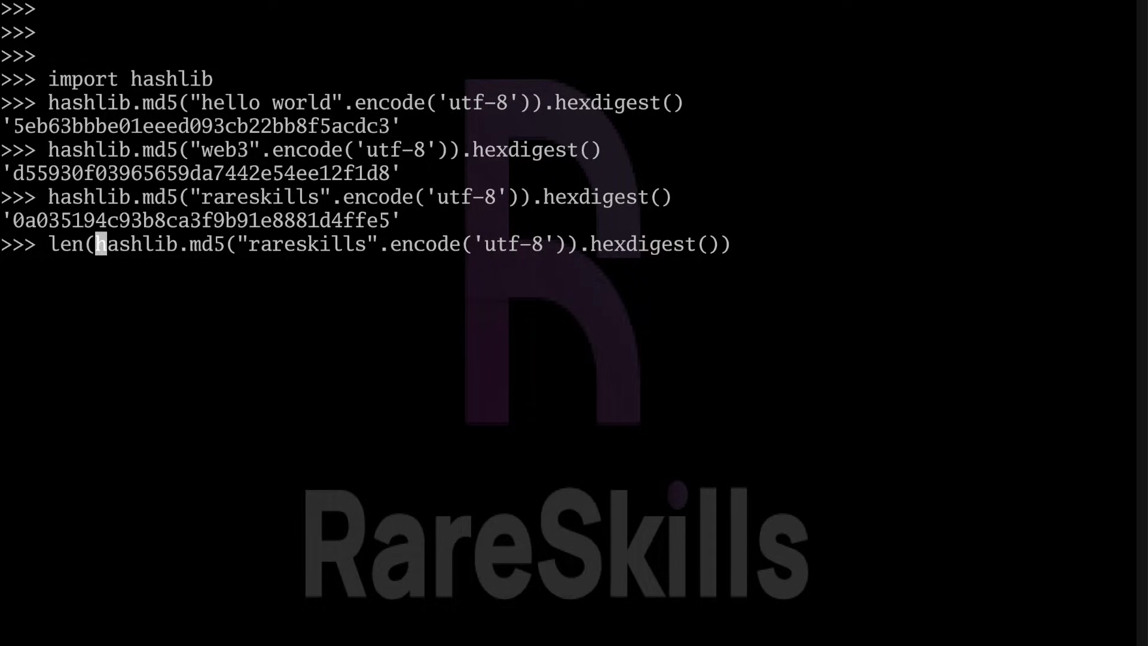
{"action": "type", "text": "* 4"}
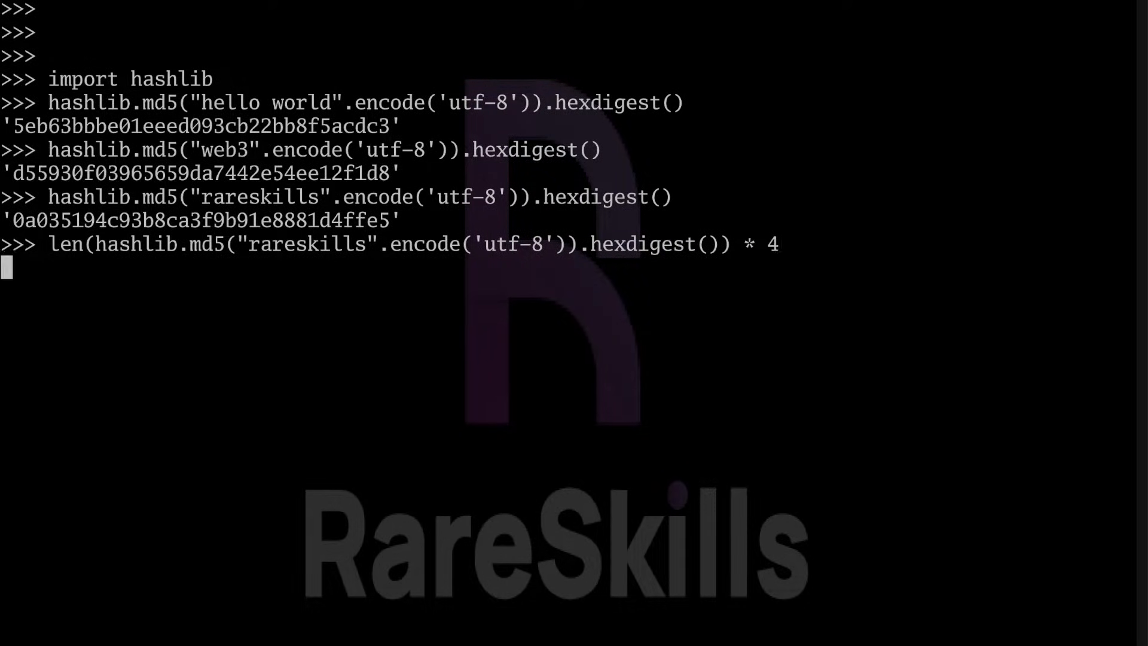
{"action": "key", "text": "Return"}
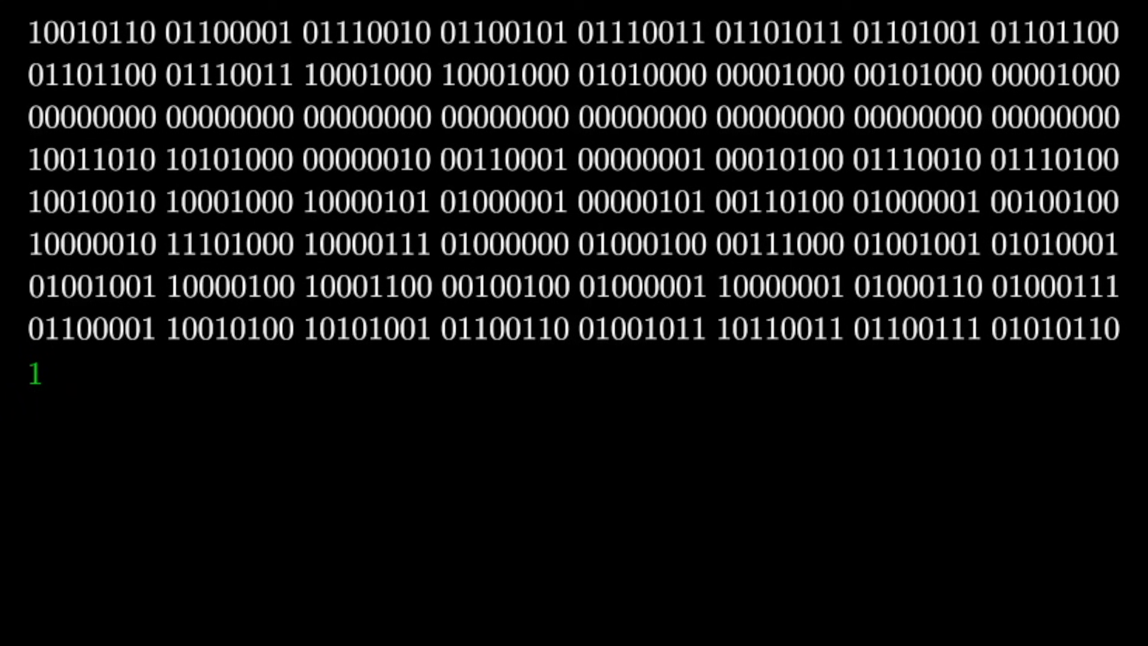
Append seven zero bits after the 1 to form the 10000000 padding byte
{"action": "type", "text": "0000000"}
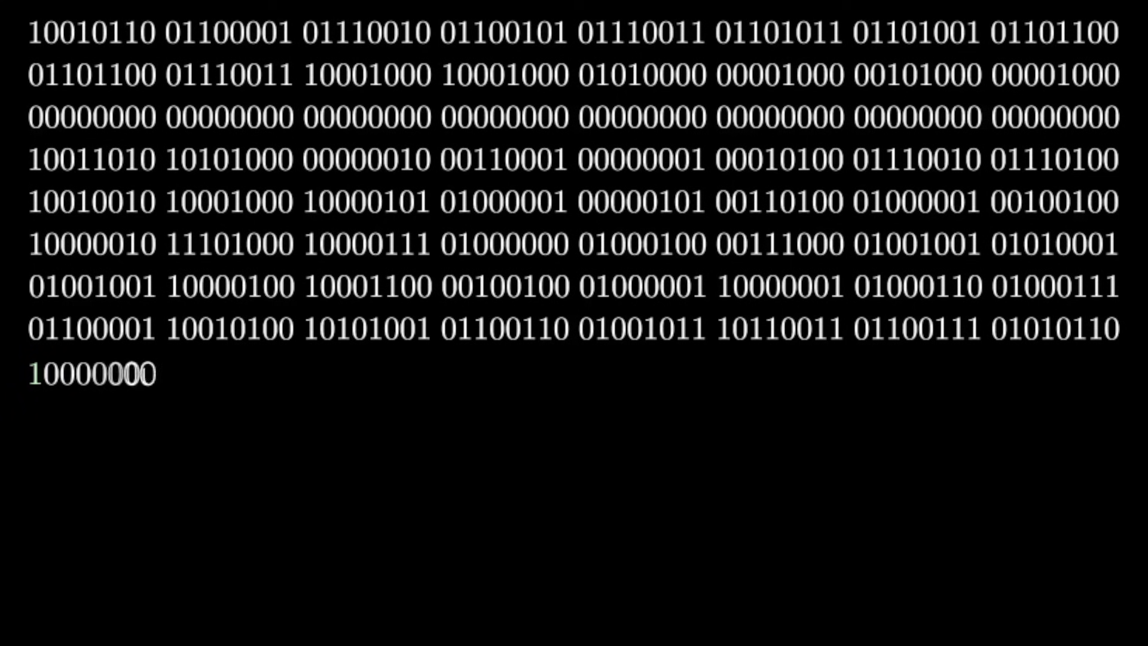